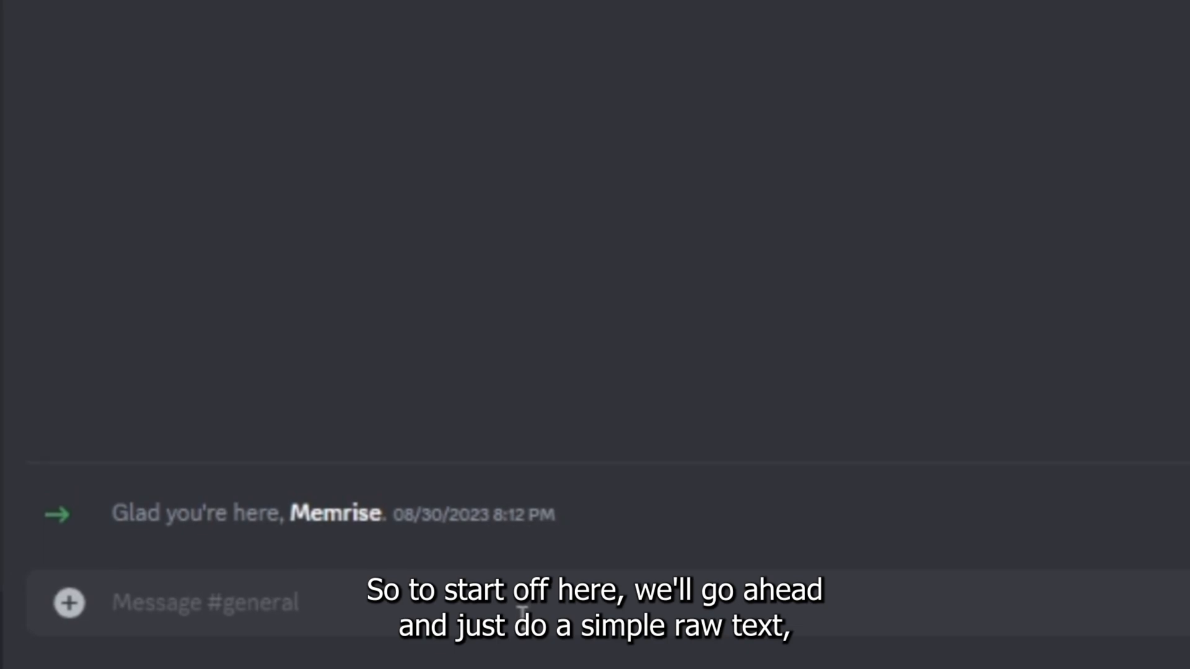
Send a plain-text ':)' message to #general while auto-conversion is off.
type(":")
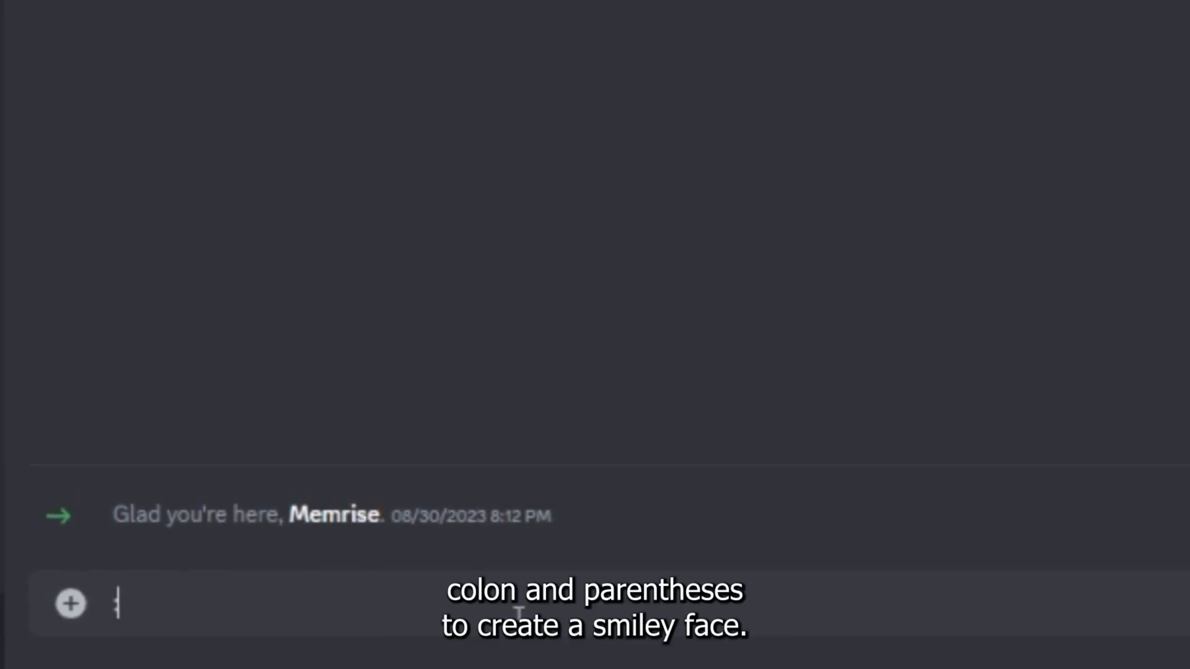
type(")")
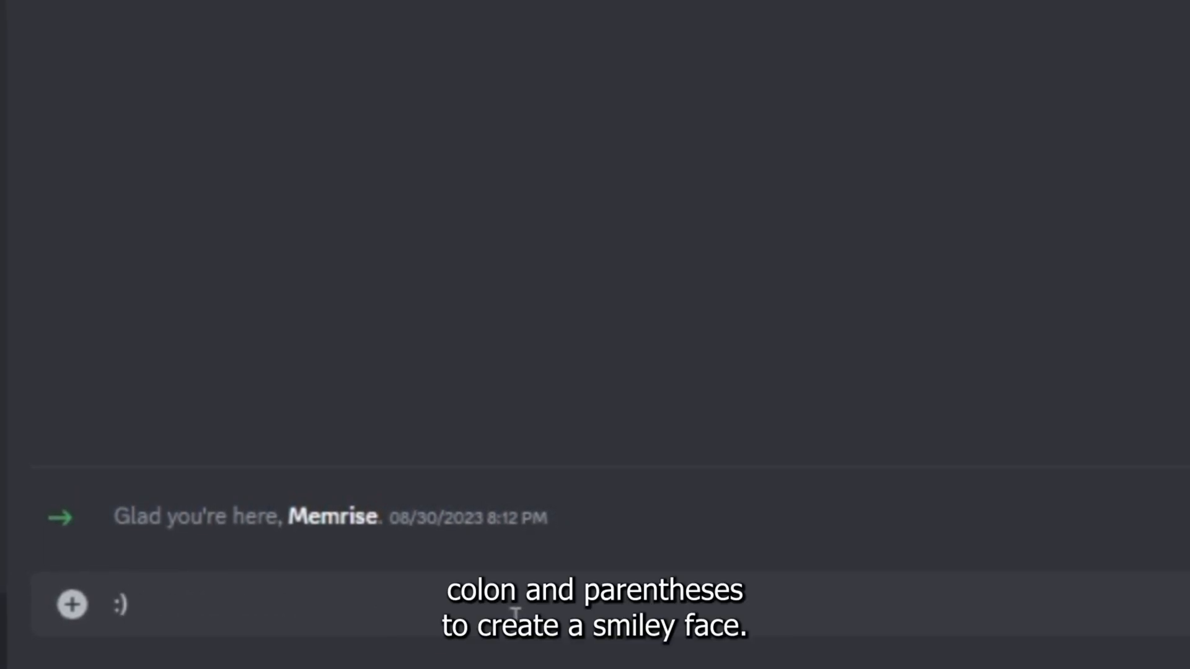
key("enter")
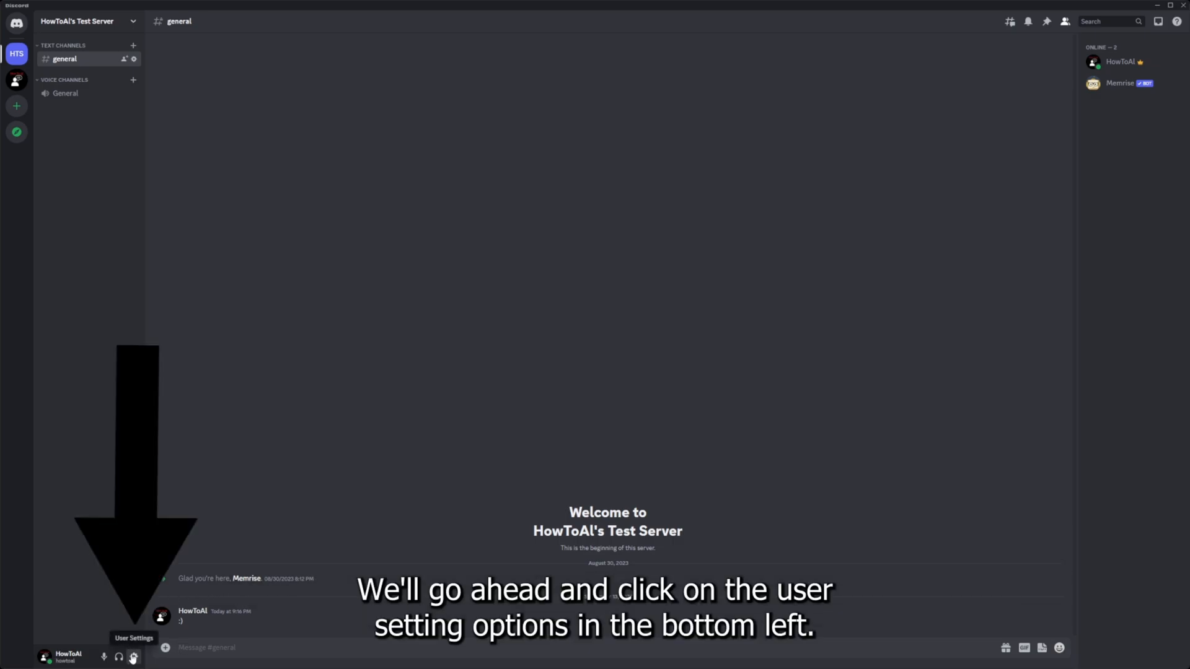
Go to User Settings via the gear icon, landing on My Account.
left_click(133, 658)
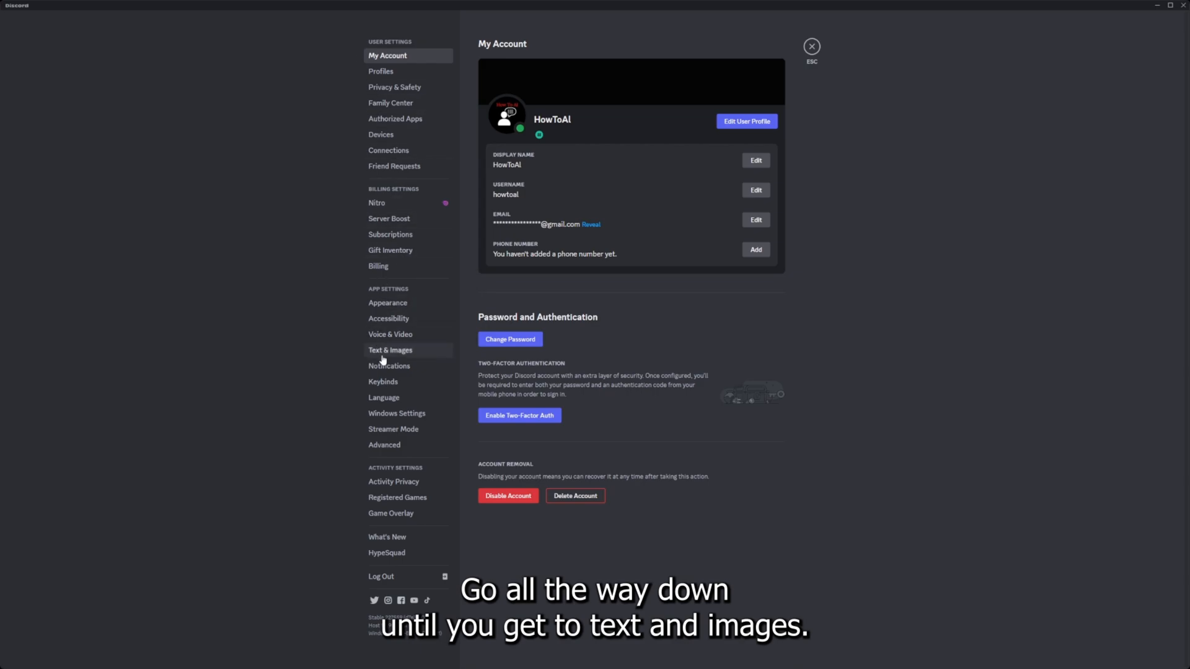
Enable 'Automatically convert emoticons in your messages to emoji' under Text & Images.
left_click(391, 350)
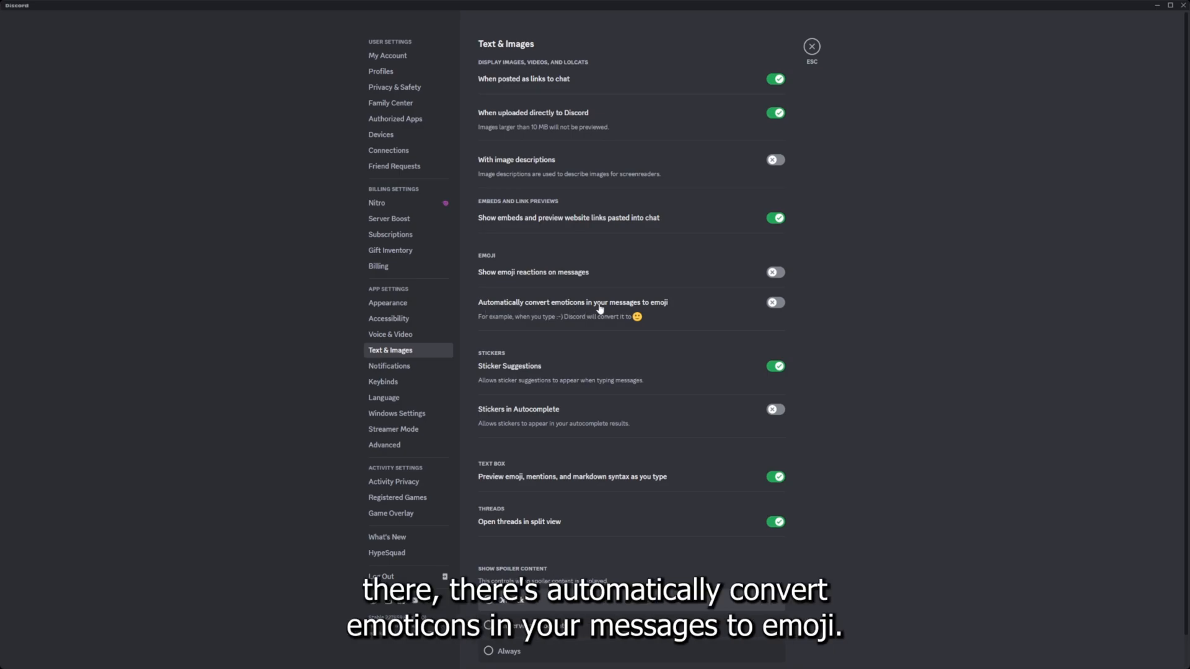
mouse_move(680, 303)
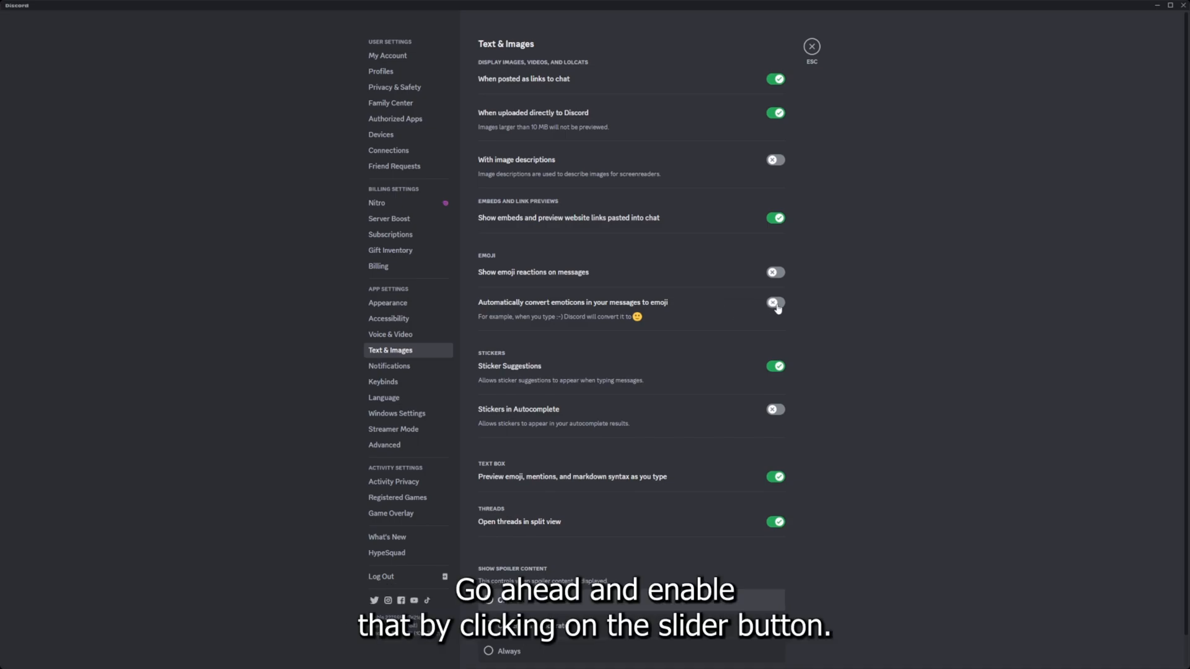
left_click(775, 303)
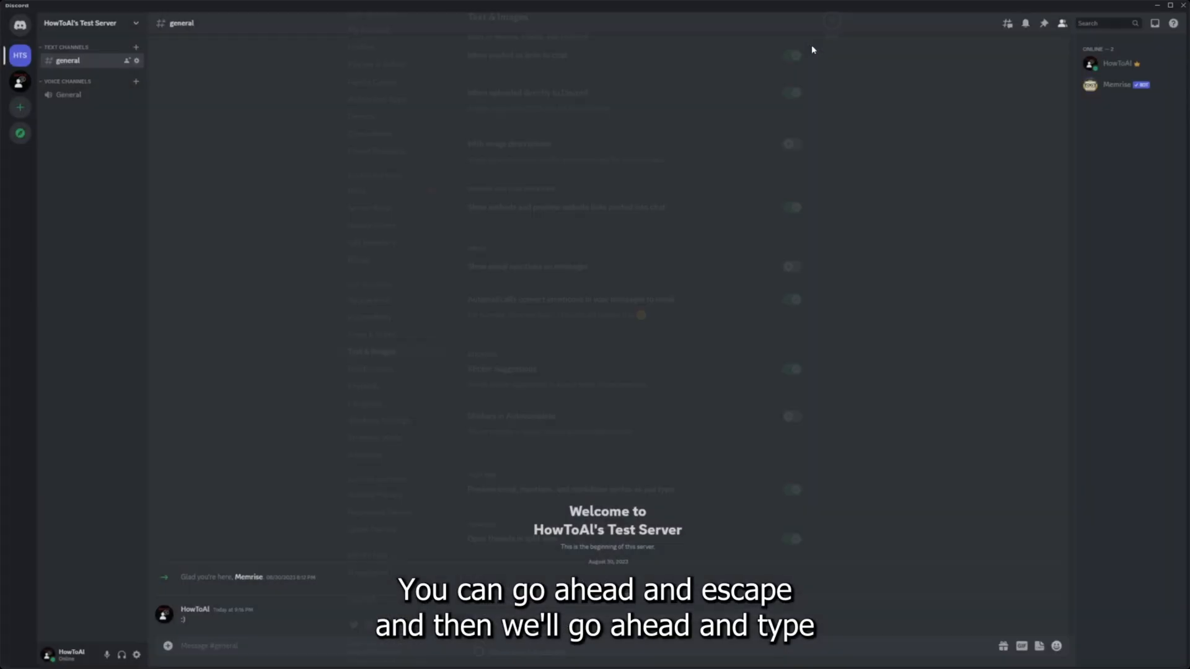
Return to the #general chat and start typing a new ':)' smiley in the message box.
key("Escape")
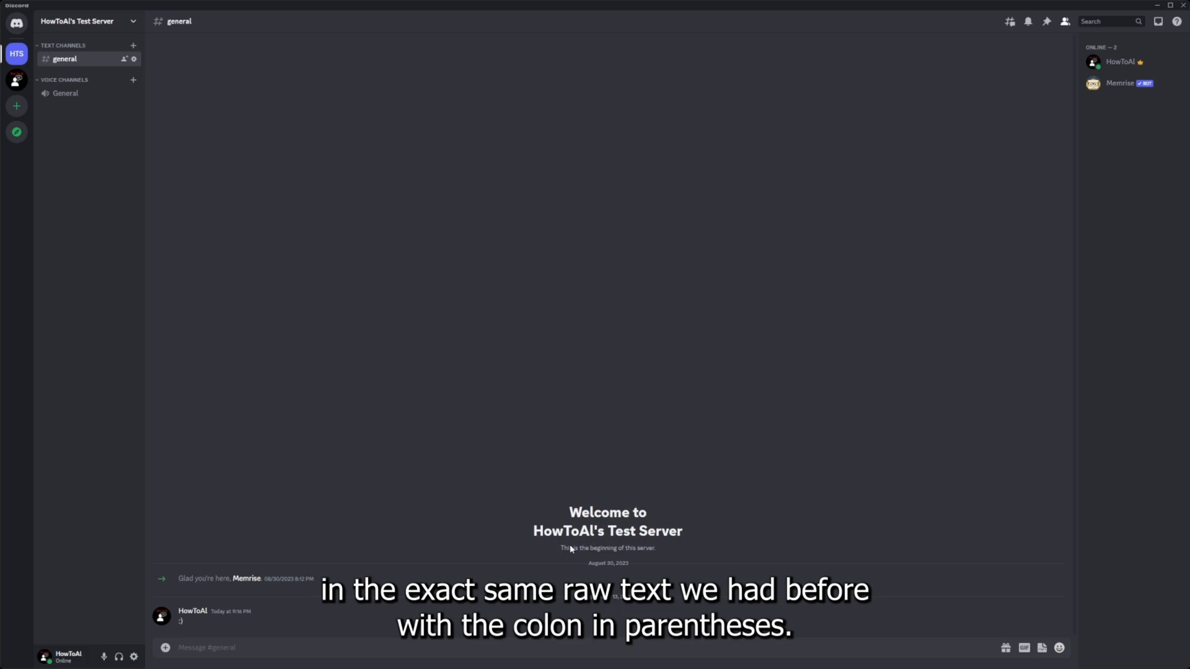
type(":")
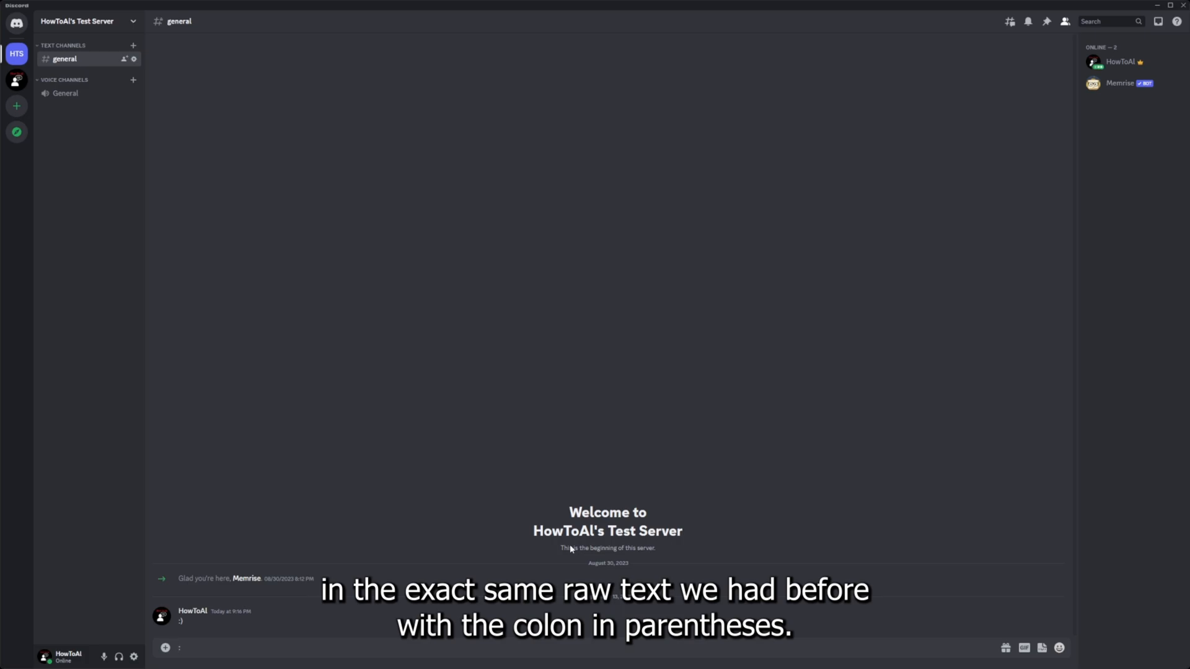
type(":")
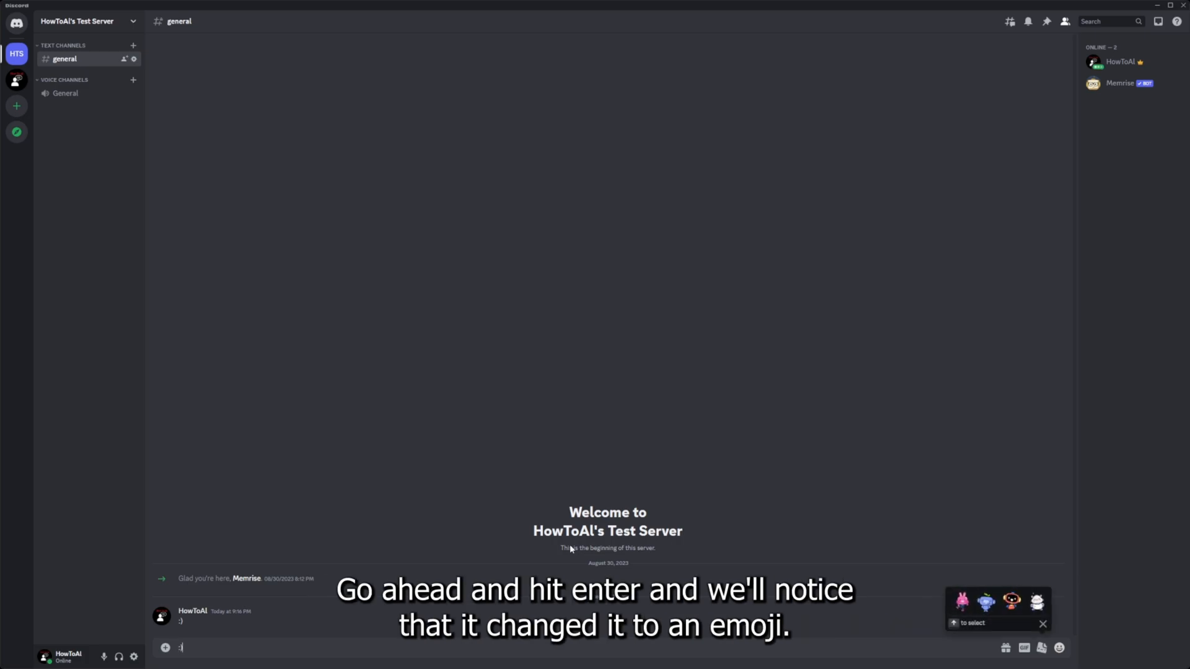